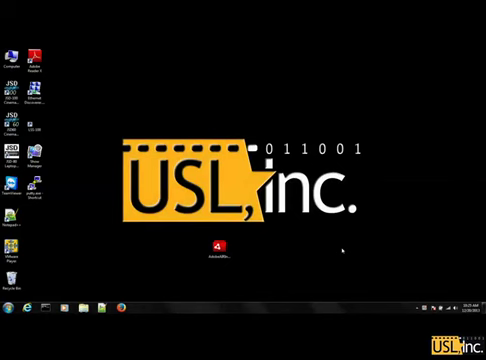
pyautogui.moveTo(70, 190)
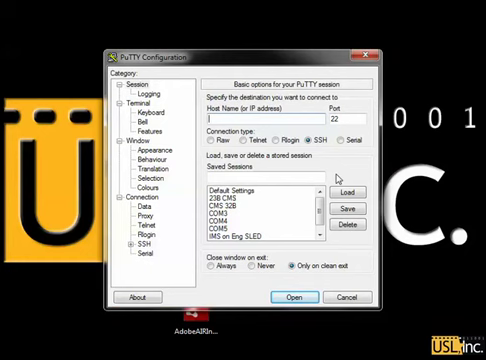
# Step: Start a Telnet session to the projector at 192.168.7.79
pyautogui.write('192.168.7.79')
pyautogui.click(348, 118)
pyautogui.write('43747')
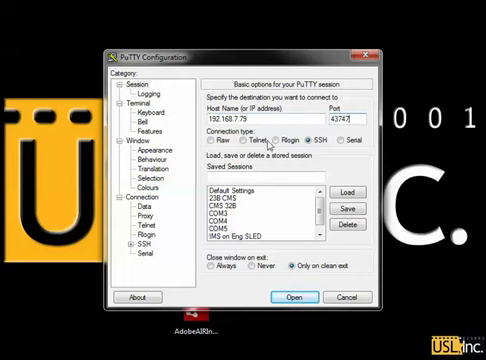
pyautogui.click(246, 140)
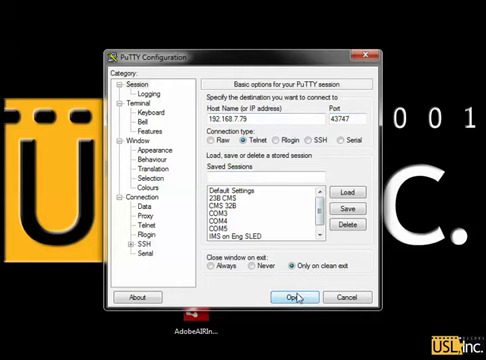
pyautogui.click(294, 296)
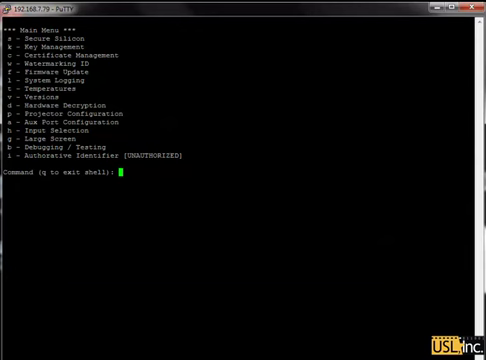
# Step: Enter the Projector Configuration submenu with the p command
pyautogui.write('p')
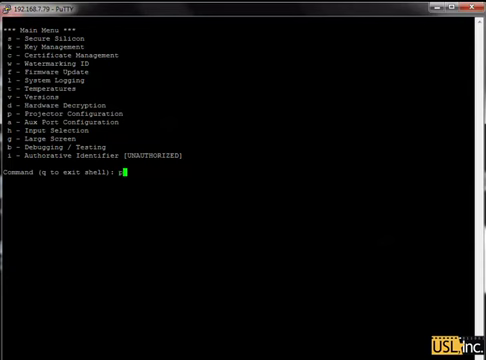
pyautogui.press('Return')
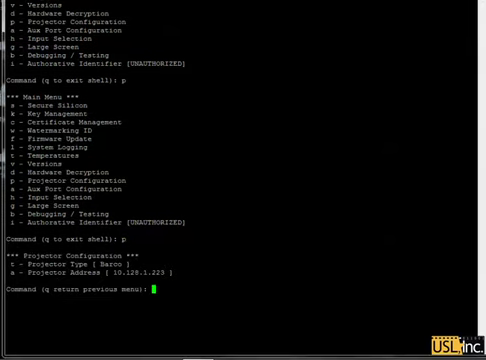
# Step: Set projector type 0 (Barco) and enter the projector IP address 192.168.7..
pyautogui.write('t')
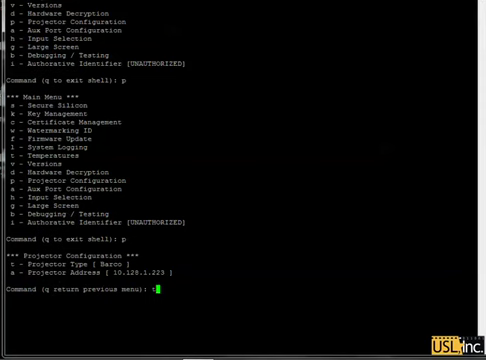
pyautogui.write('t')
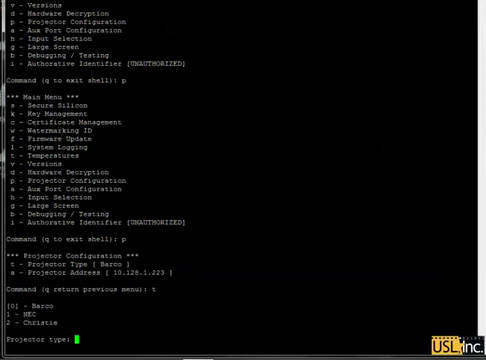
pyautogui.write('0')
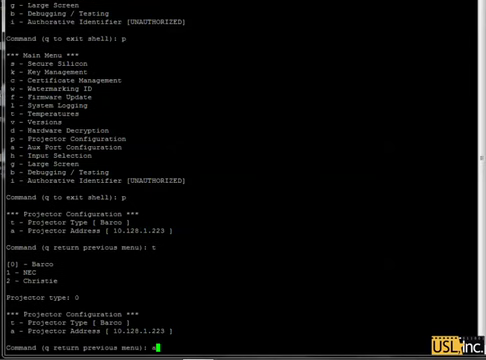
pyautogui.write('a')
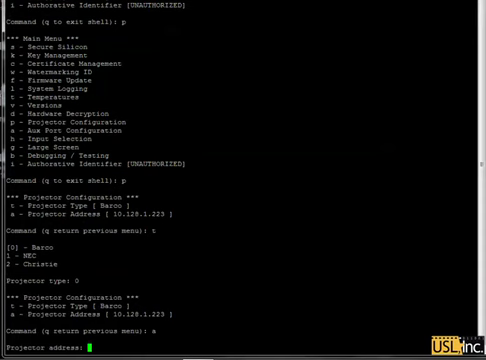
pyautogui.write('192.168.7.79')
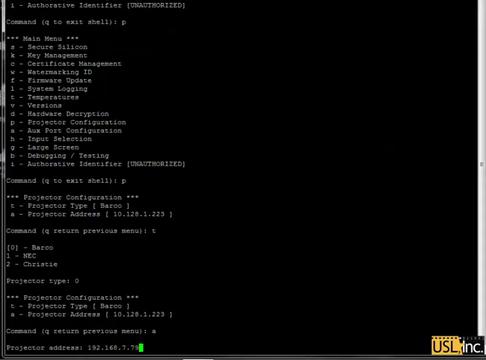
pyautogui.press('Return')
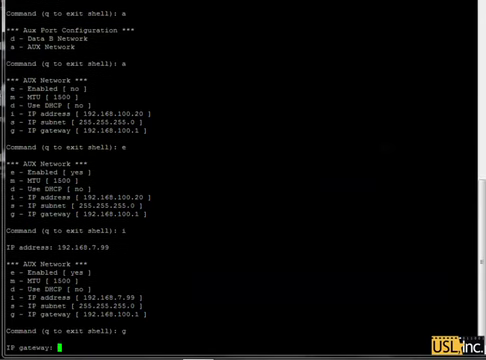
# Step: Begin entering the AUX Network gateway address starting with 192
pyautogui.write('192.1')
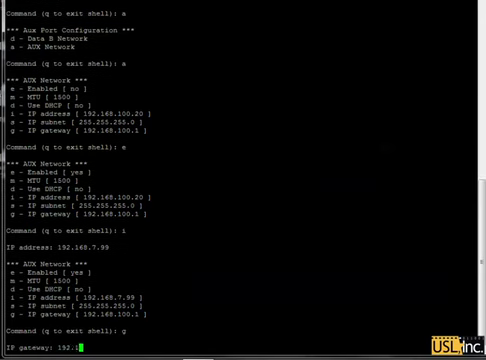